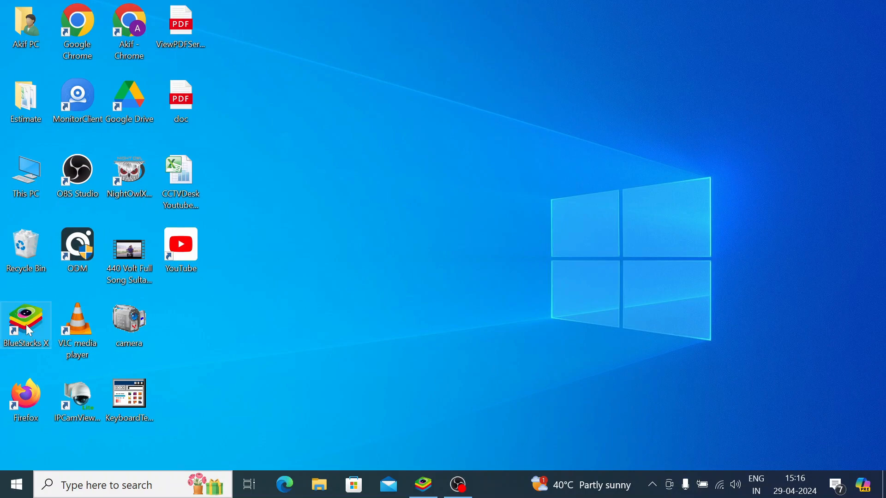
{"action": "mouse_move", "coordinate": [26, 316]}
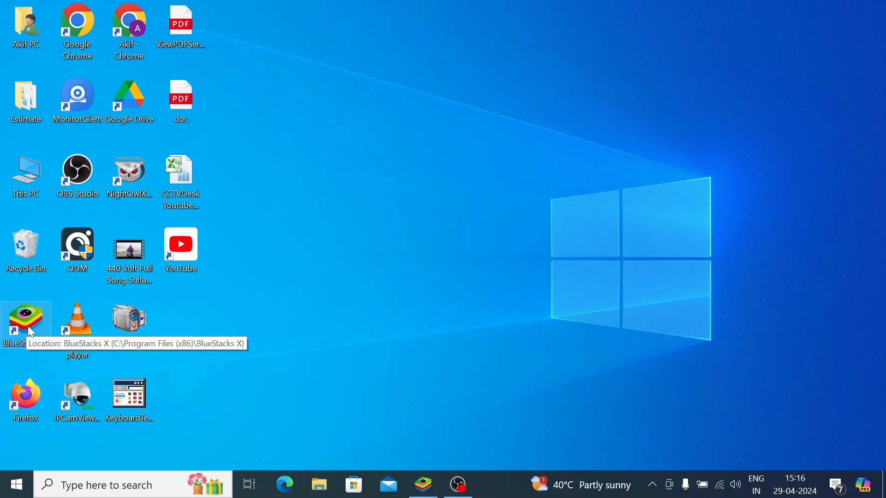
{"action": "mouse_move", "coordinate": [506, 353]}
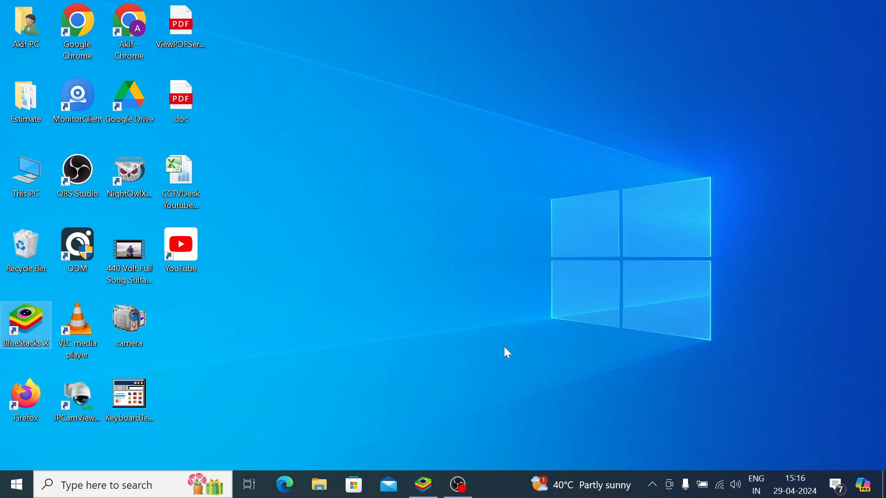
Launch BlueStacks X from its desktop shortcut to reach the featured-games home page.
{"action": "double_click", "coordinate": [26, 321]}
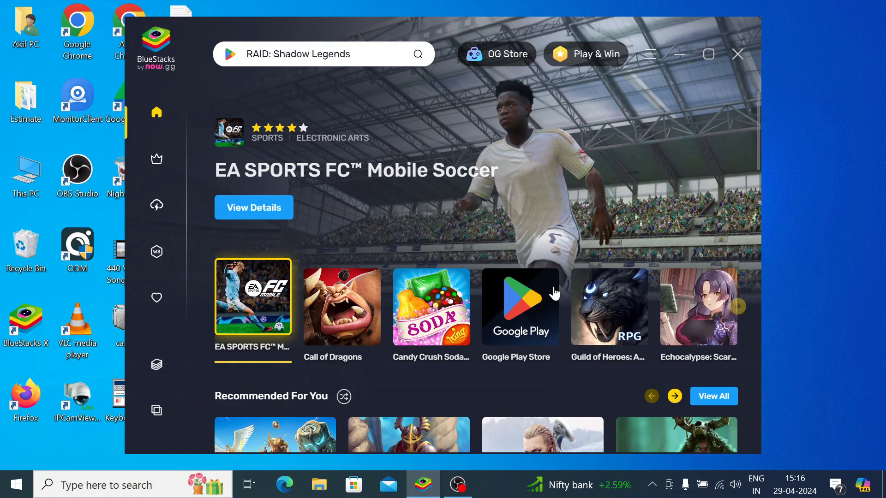
{"action": "mouse_move", "coordinate": [156, 365]}
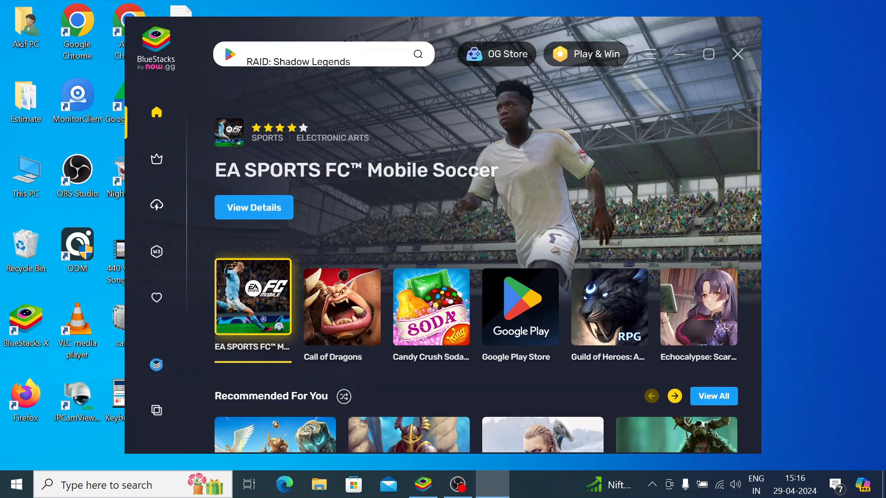
Launch BlueStacks App Player from the BlueStacks X library icon.
{"action": "left_click", "coordinate": [342, 307]}
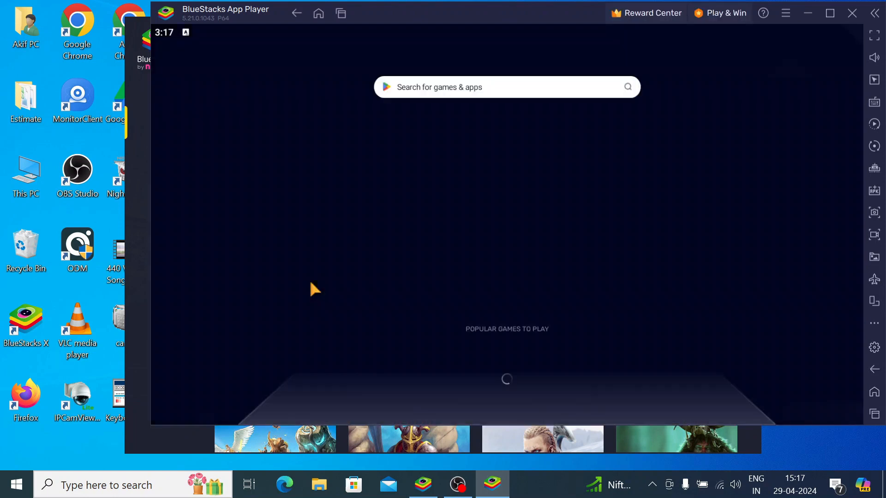
{"action": "mouse_move", "coordinate": [548, 89]}
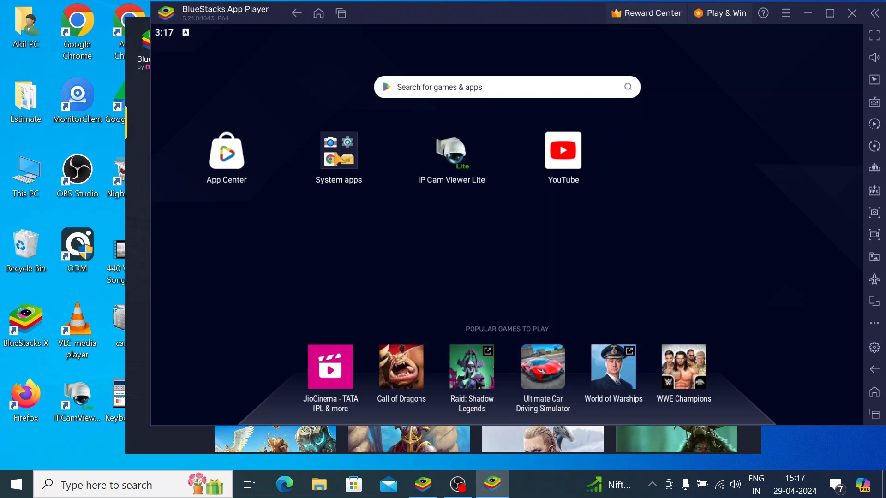
Search Google Play for '360 eye pro' from search history and open 360Eyes Pro.
{"action": "left_click", "coordinate": [338, 150]}
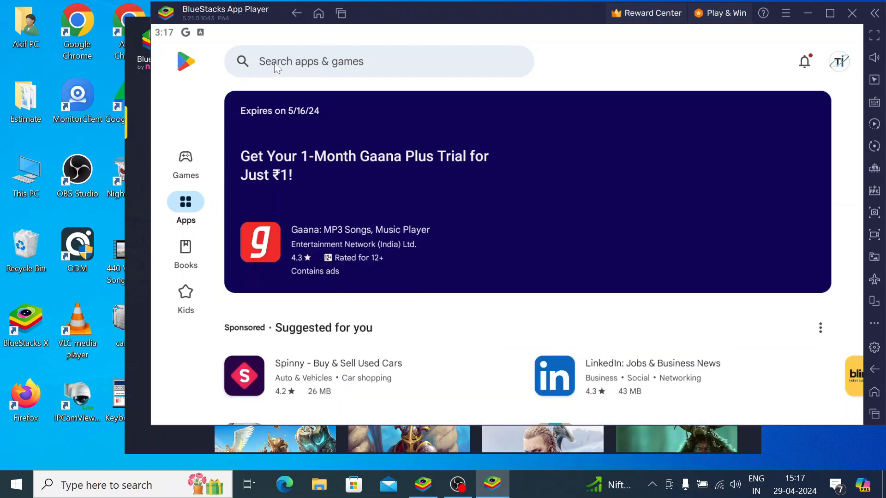
{"action": "left_click", "coordinate": [379, 61]}
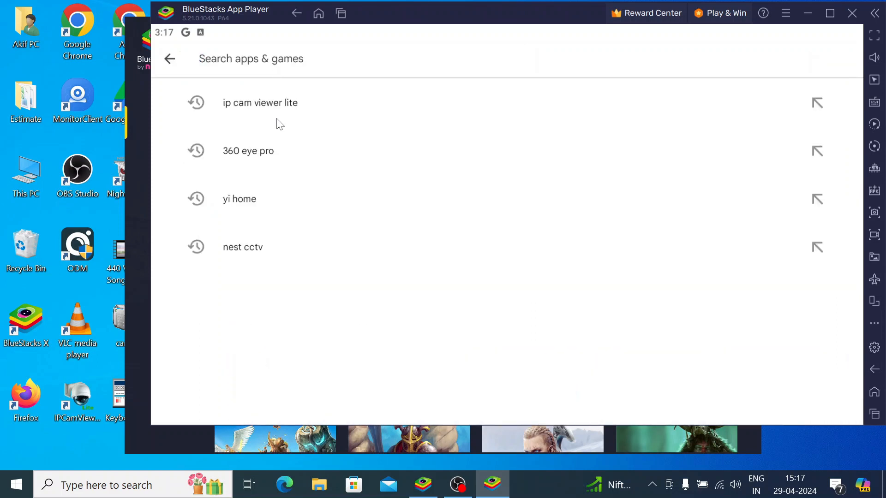
{"action": "left_click", "coordinate": [248, 151]}
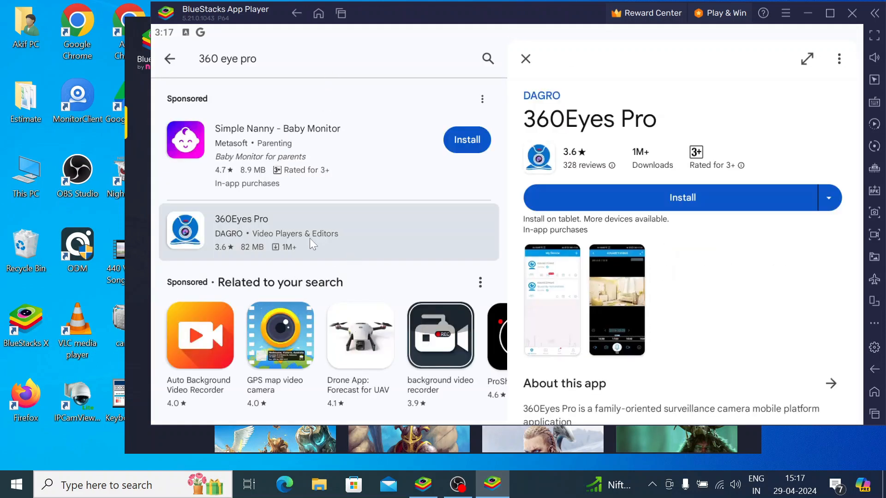
{"action": "mouse_move", "coordinate": [343, 232]}
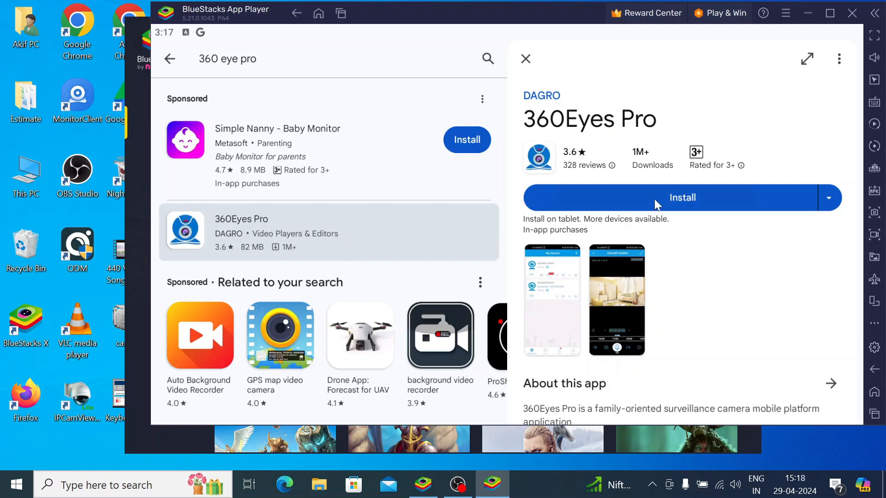
Install 360Eyes Pro and wait for the Open and Uninstall buttons.
{"action": "left_click", "coordinate": [673, 198]}
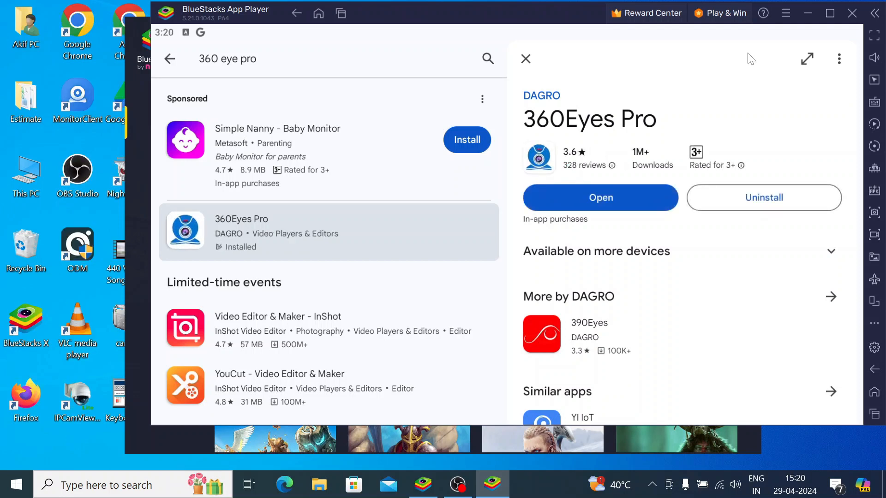
{"action": "mouse_move", "coordinate": [609, 197]}
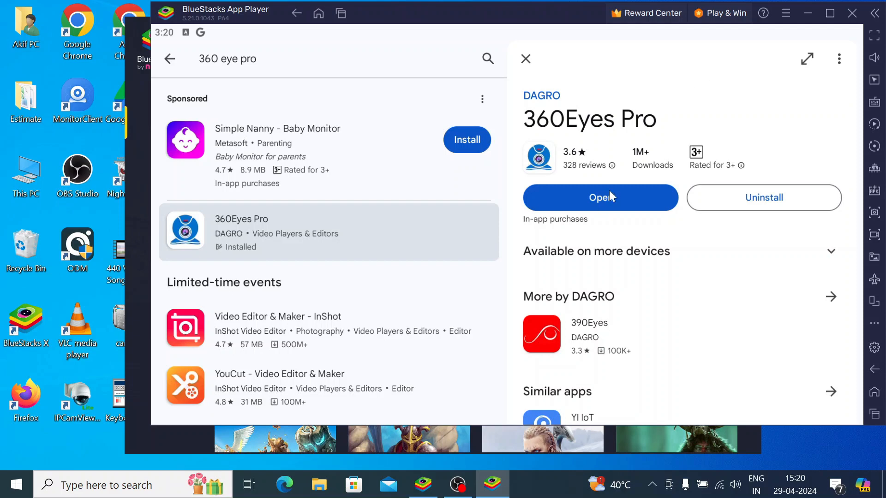
{"action": "mouse_move", "coordinate": [551, 67]}
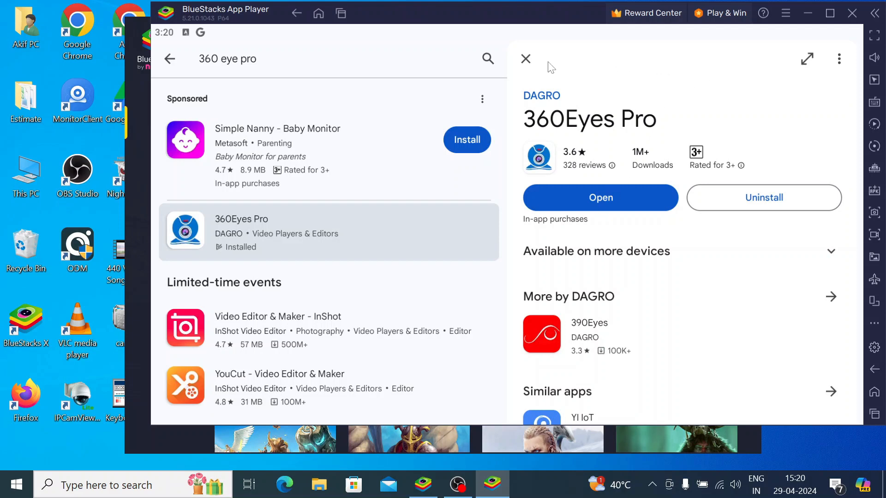
{"action": "left_click", "coordinate": [851, 13]}
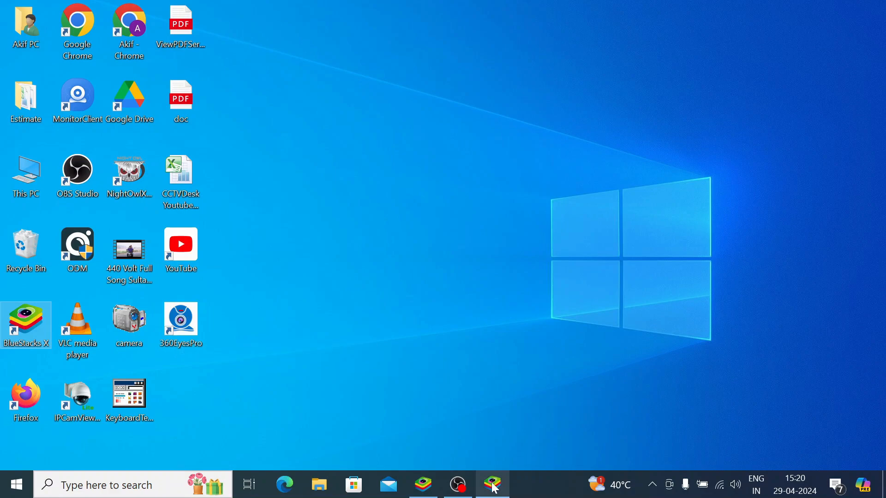
{"action": "left_click", "coordinate": [493, 484]}
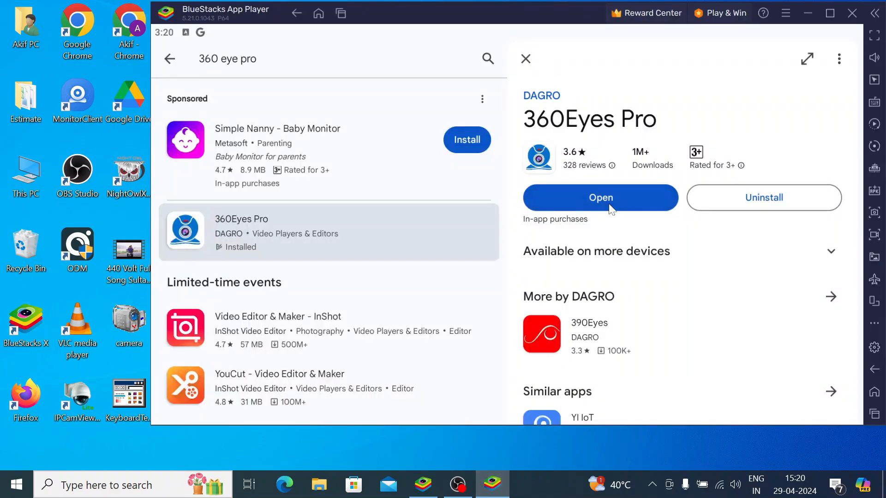
Open 360Eyes Pro from its listing and get past the Experience now welcome screen.
{"action": "left_click", "coordinate": [600, 197]}
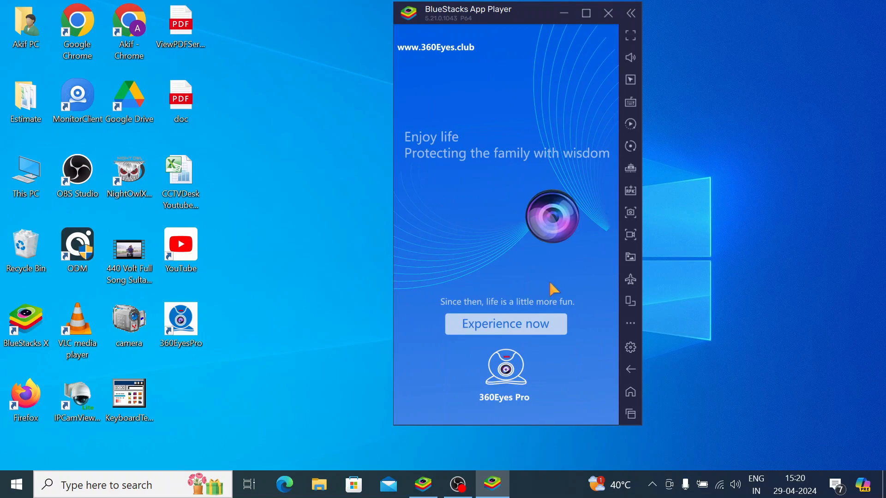
{"action": "mouse_move", "coordinate": [508, 329]}
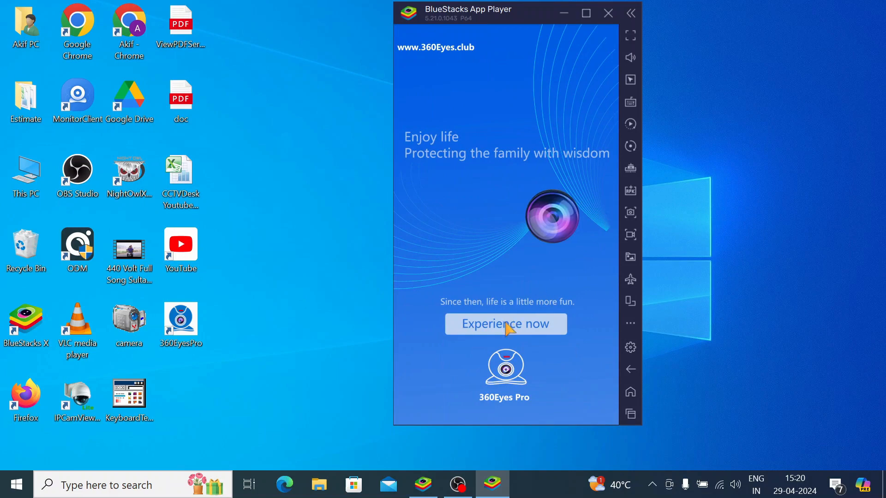
{"action": "left_click", "coordinate": [506, 324]}
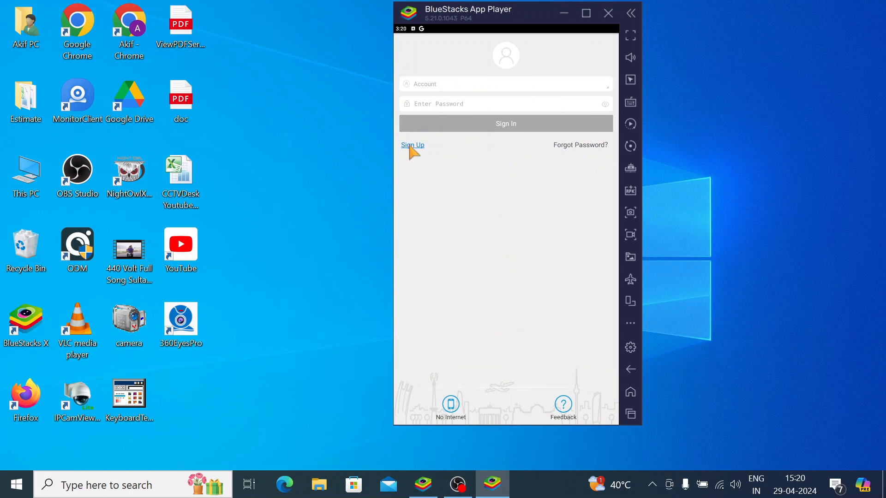
{"action": "mouse_move", "coordinate": [417, 157]}
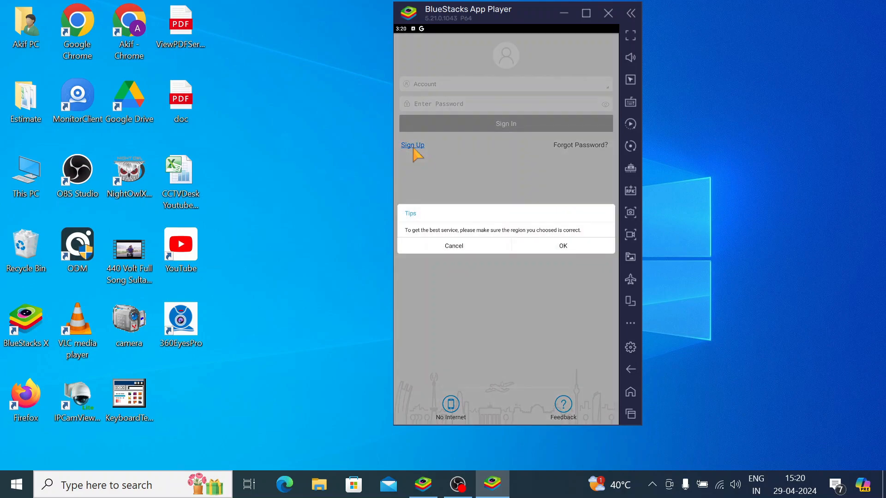
Confirm India as the region and accept the User Agreement and Privacy Policy.
{"action": "left_click", "coordinate": [561, 245]}
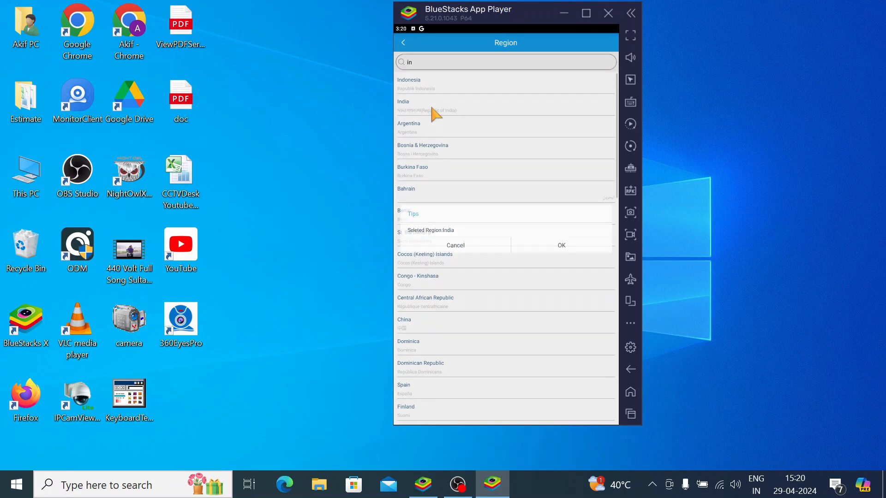
{"action": "left_click", "coordinate": [560, 245]}
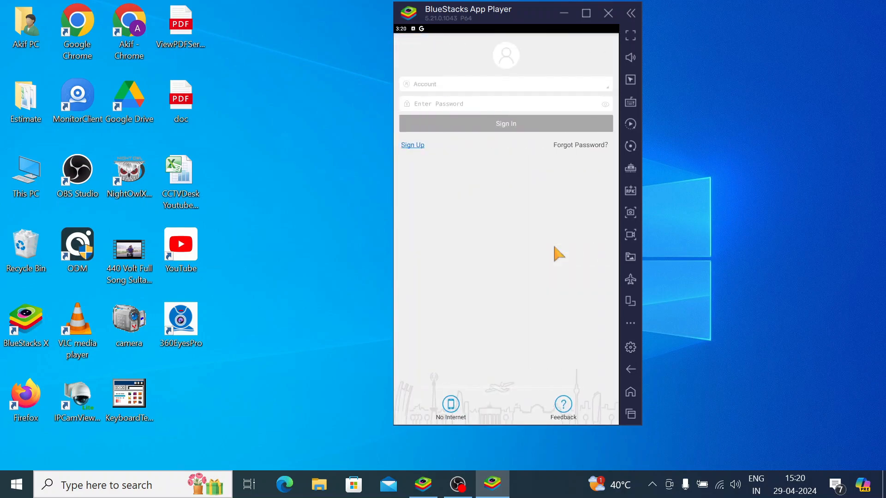
{"action": "left_click", "coordinate": [412, 145]}
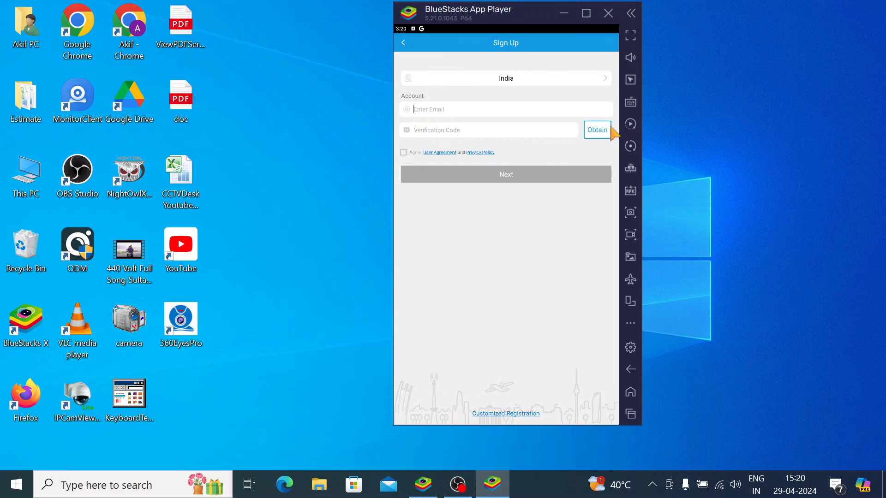
{"action": "mouse_move", "coordinate": [441, 138]}
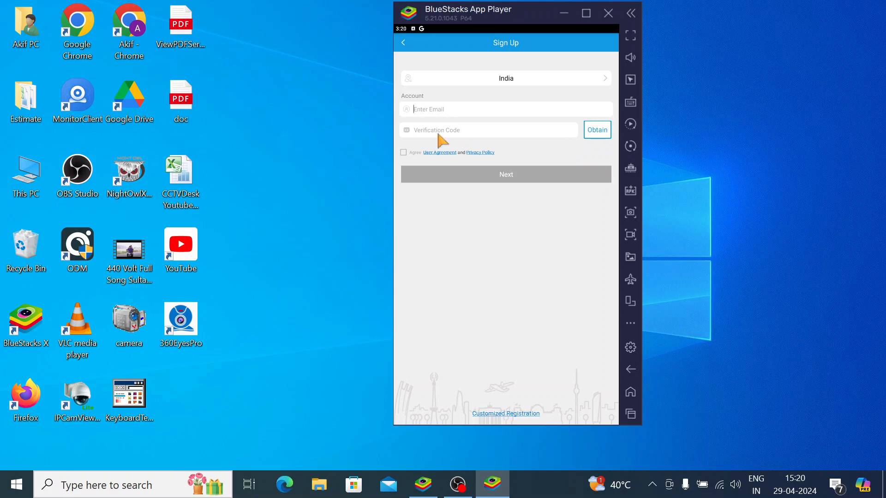
{"action": "mouse_move", "coordinate": [454, 173]}
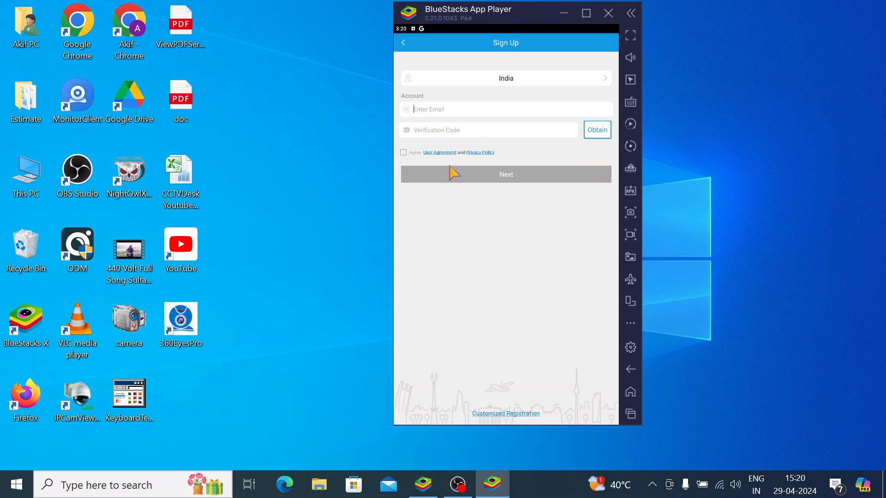
{"action": "left_click", "coordinate": [403, 152]}
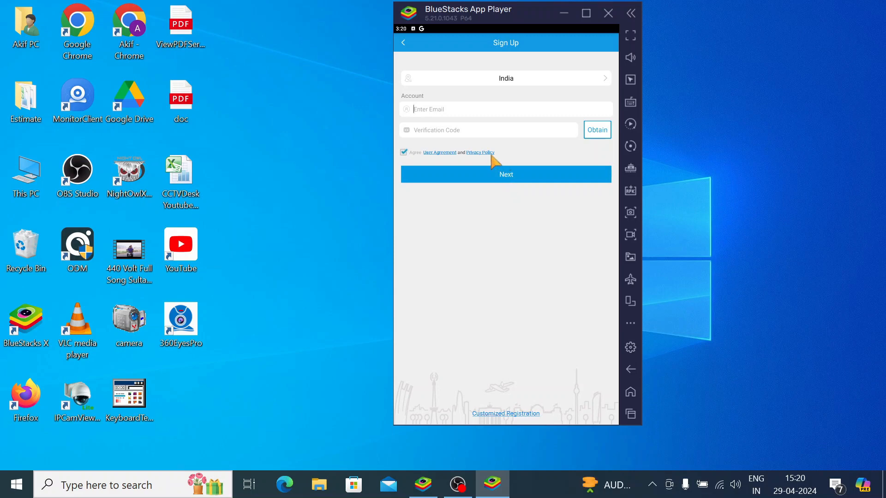
{"action": "mouse_move", "coordinate": [411, 52]}
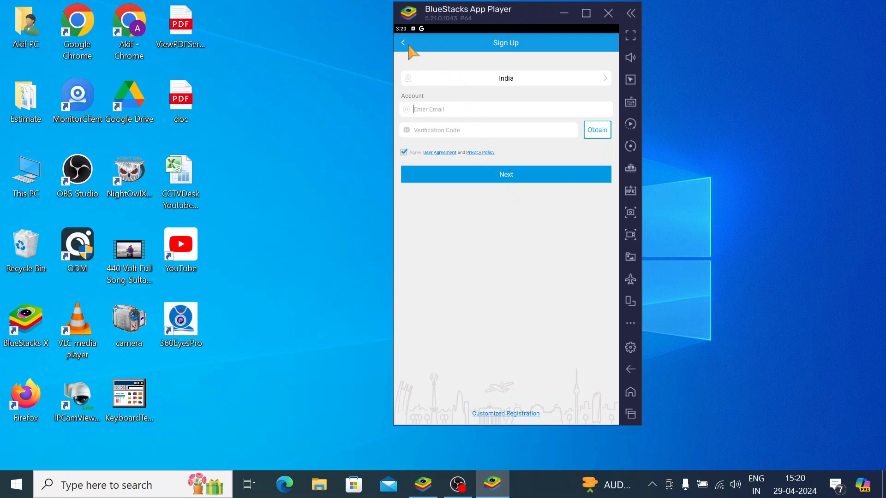
Go back to sign-in and log in with the account email and password.
{"action": "left_click", "coordinate": [403, 43]}
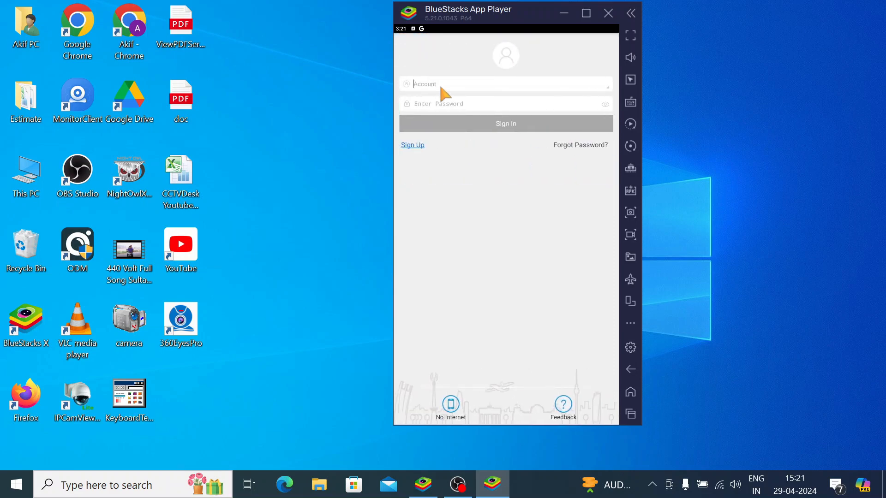
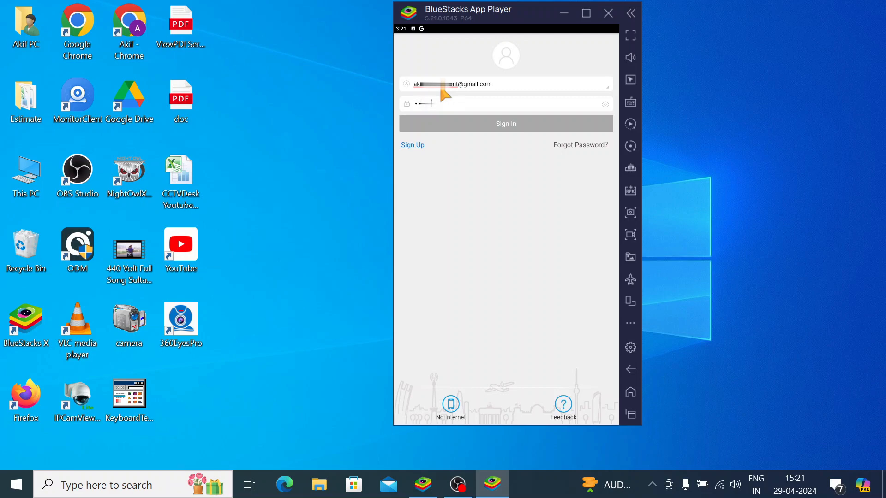
{"action": "type", "text": "0"}
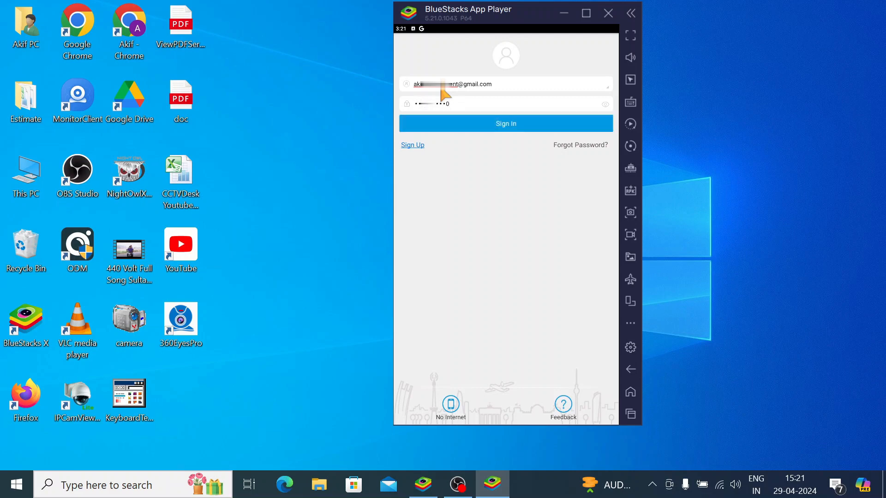
{"action": "left_click", "coordinate": [505, 124]}
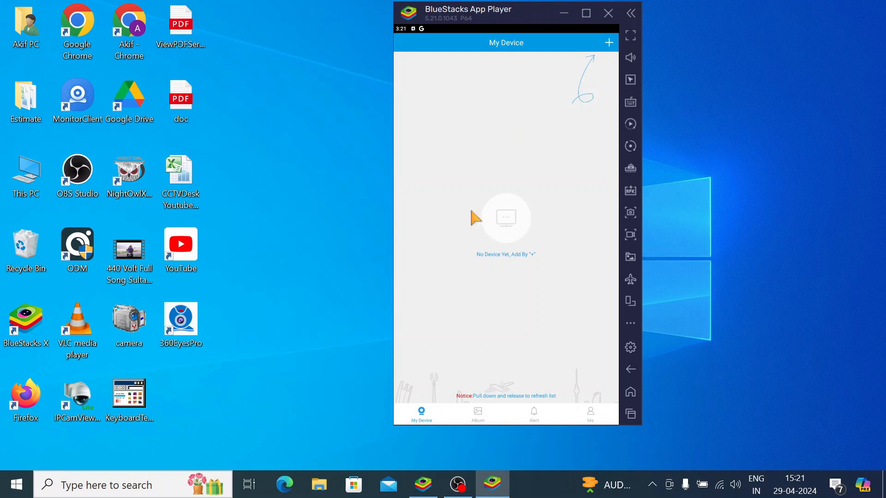
{"action": "mouse_move", "coordinate": [483, 167]}
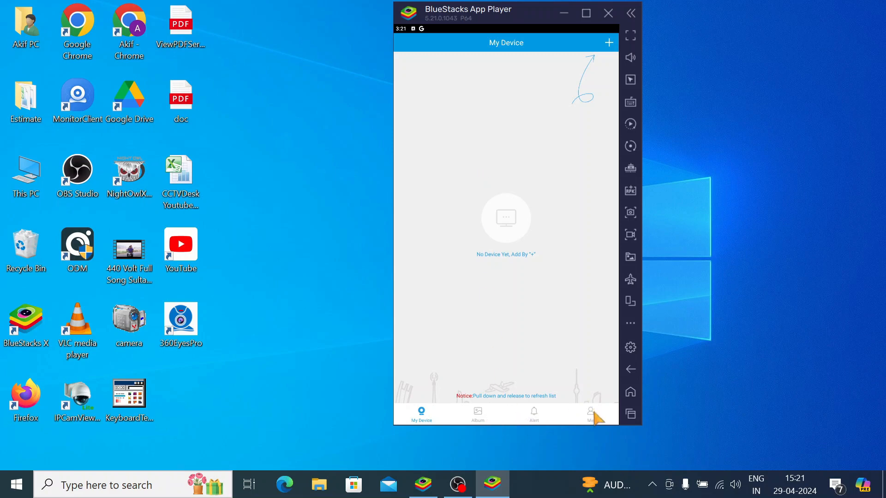
Open the Me tab to show the Setting page with Modify Password and Logout.
{"action": "left_click", "coordinate": [590, 415]}
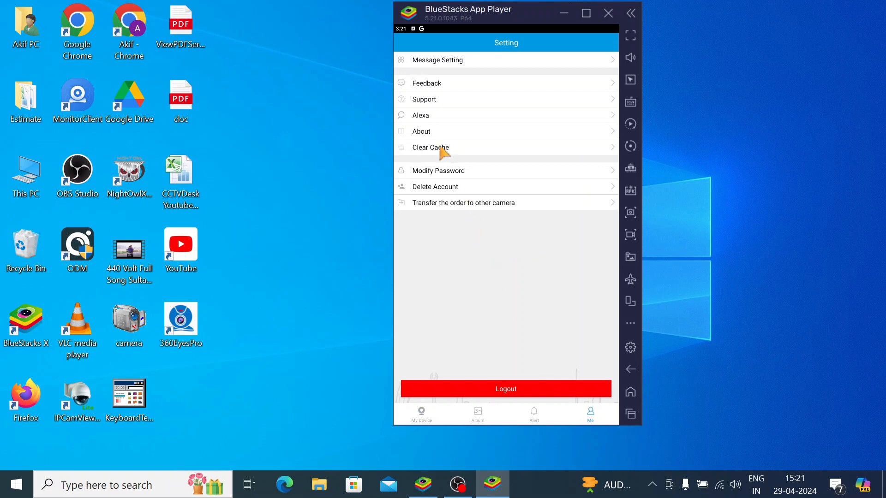
{"action": "mouse_move", "coordinate": [429, 87]}
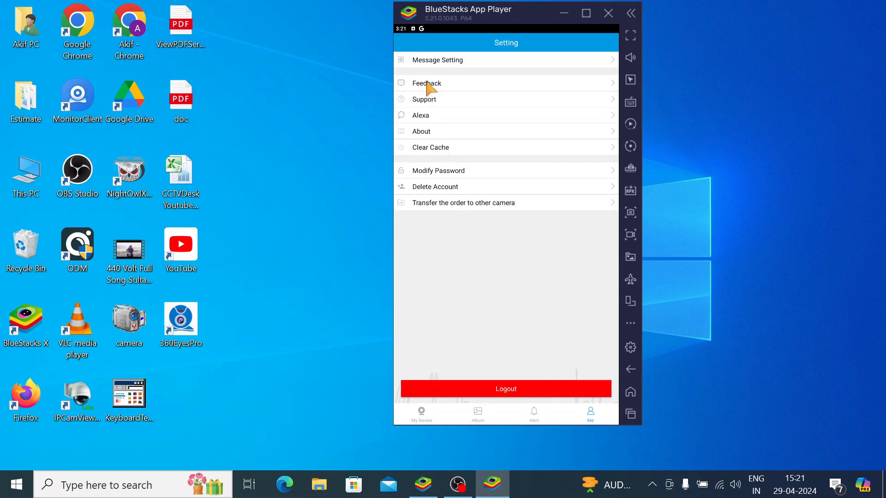
{"action": "mouse_move", "coordinate": [411, 246]}
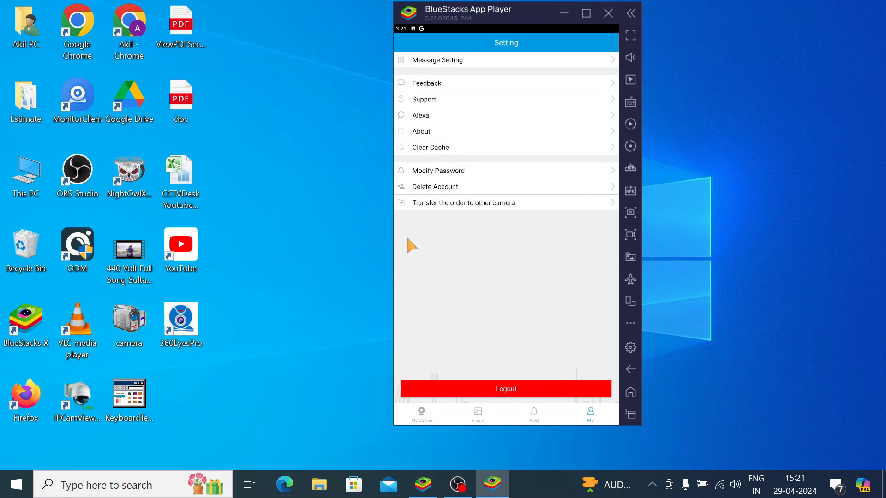
{"action": "mouse_move", "coordinate": [440, 217]}
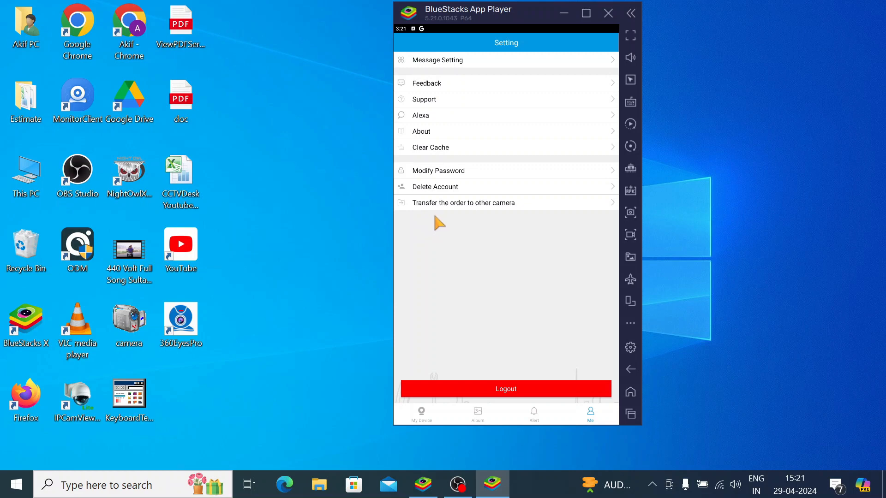
{"action": "mouse_move", "coordinate": [434, 381]}
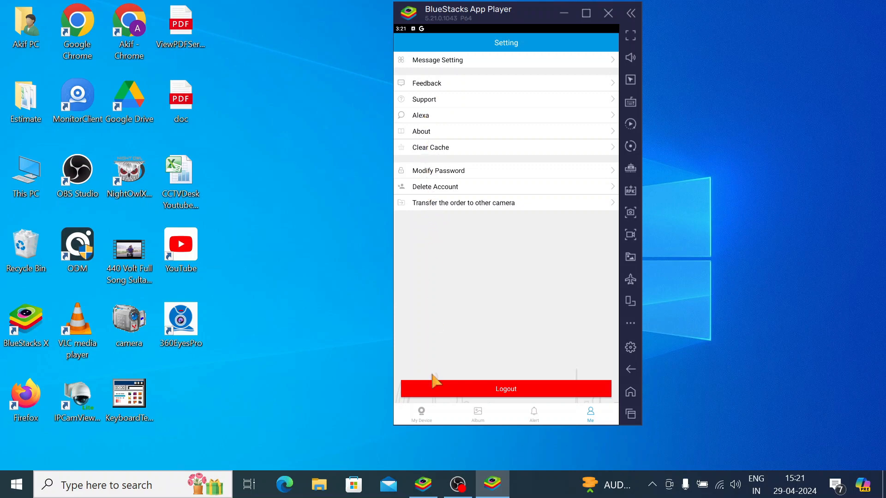
Return to My Device, start adding a device, and confirm India as the location.
{"action": "left_click", "coordinate": [421, 415]}
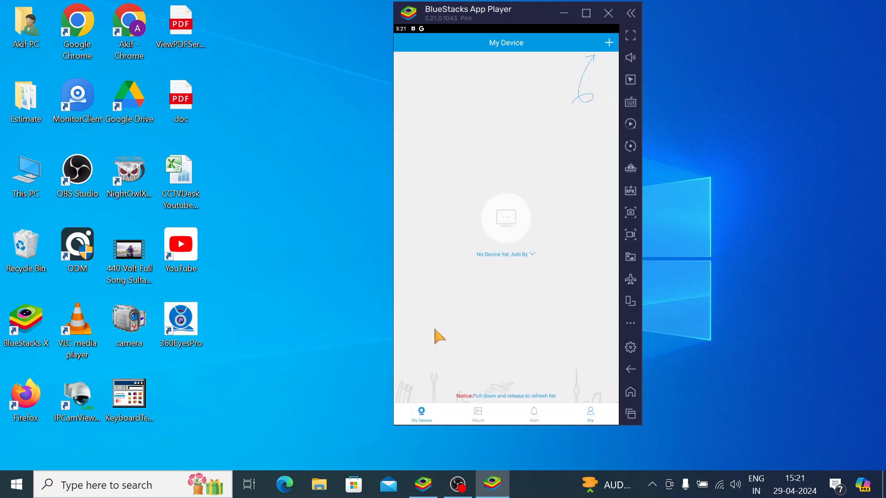
{"action": "mouse_move", "coordinate": [530, 205]}
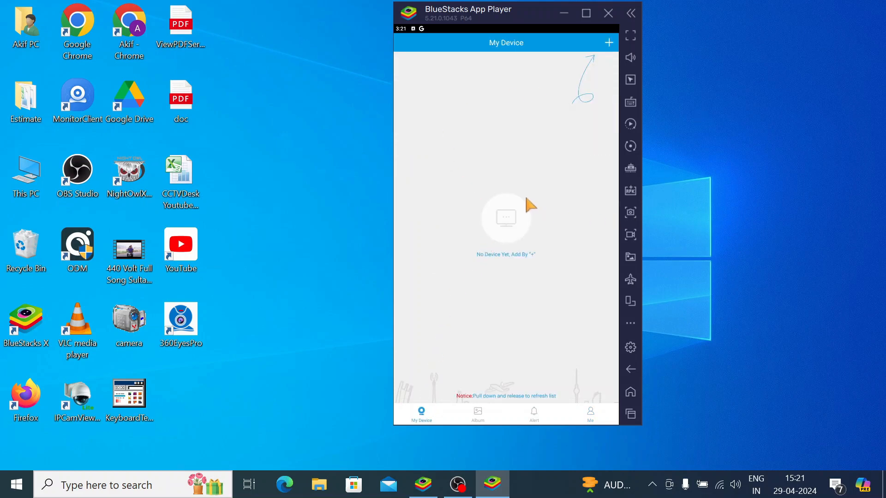
{"action": "mouse_move", "coordinate": [505, 170]}
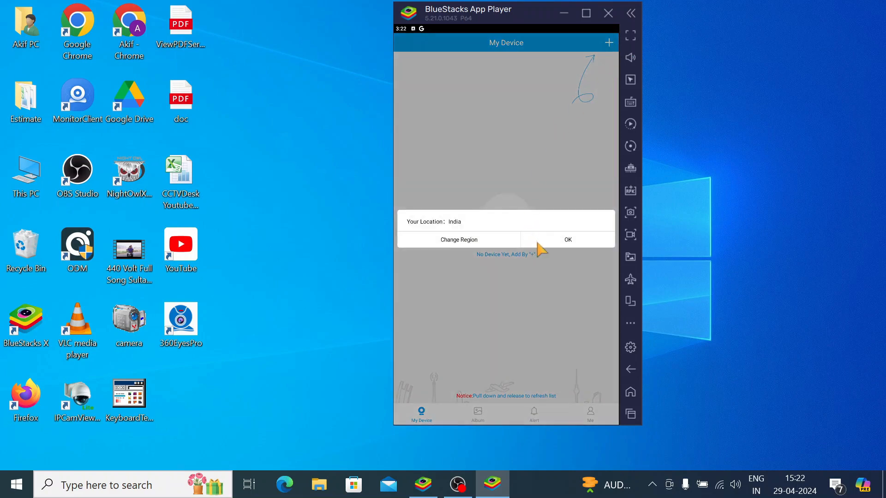
{"action": "left_click", "coordinate": [567, 240]}
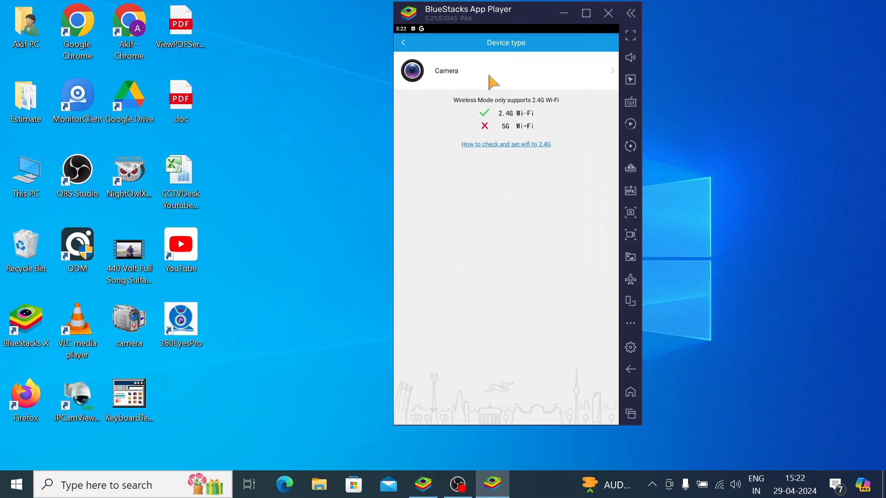
{"action": "mouse_move", "coordinate": [528, 139]}
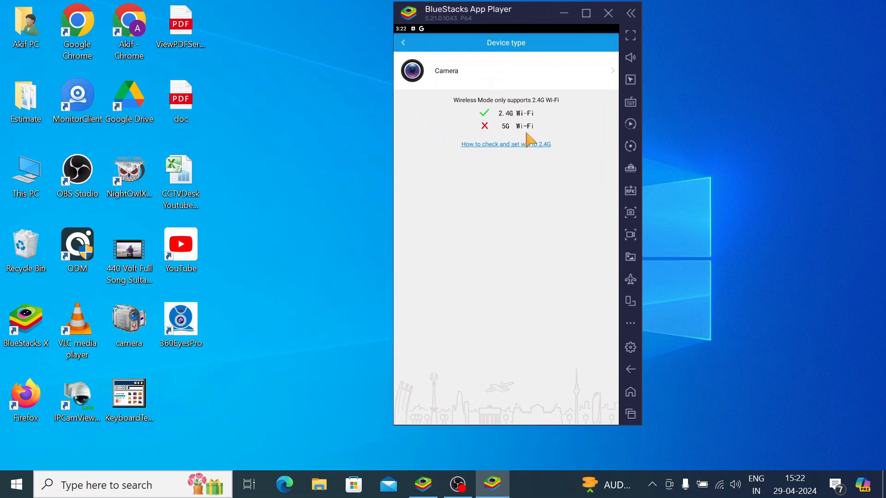
{"action": "mouse_move", "coordinate": [726, 447]}
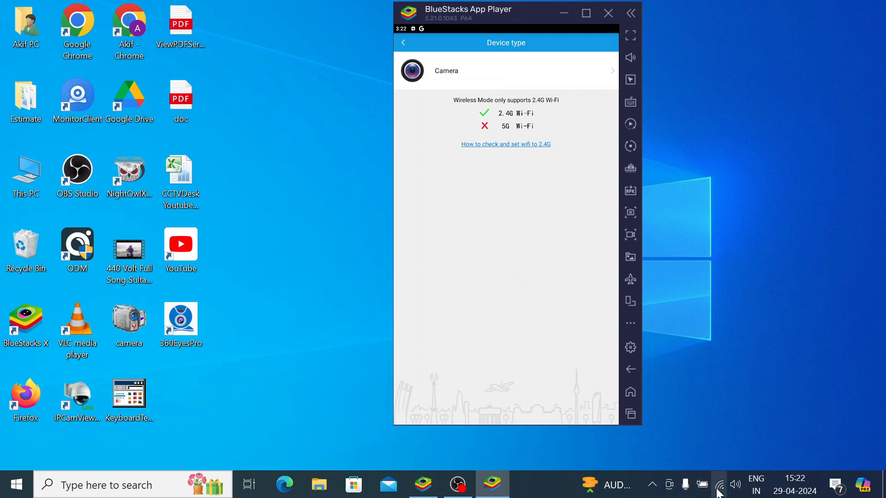
Connect the PC to the Tecknoligent-4G Wi-Fi network instead of Tecknoligent-5G.
{"action": "left_click", "coordinate": [719, 485]}
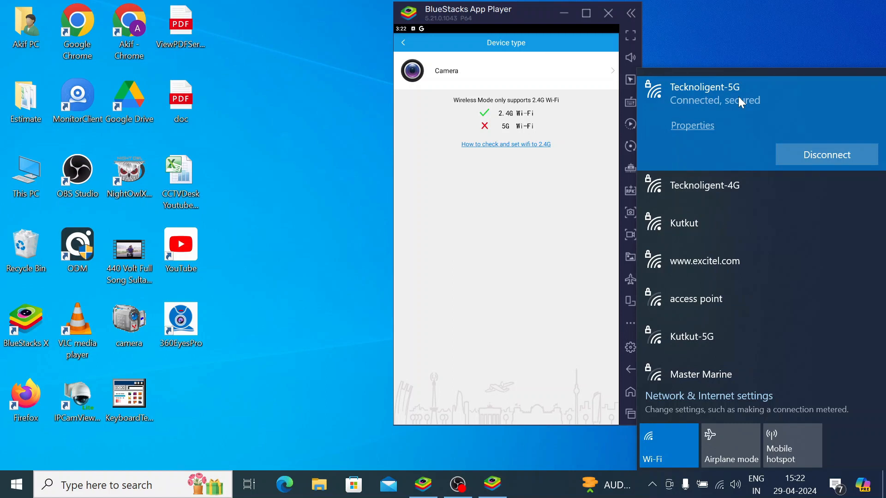
{"action": "mouse_move", "coordinate": [754, 201]}
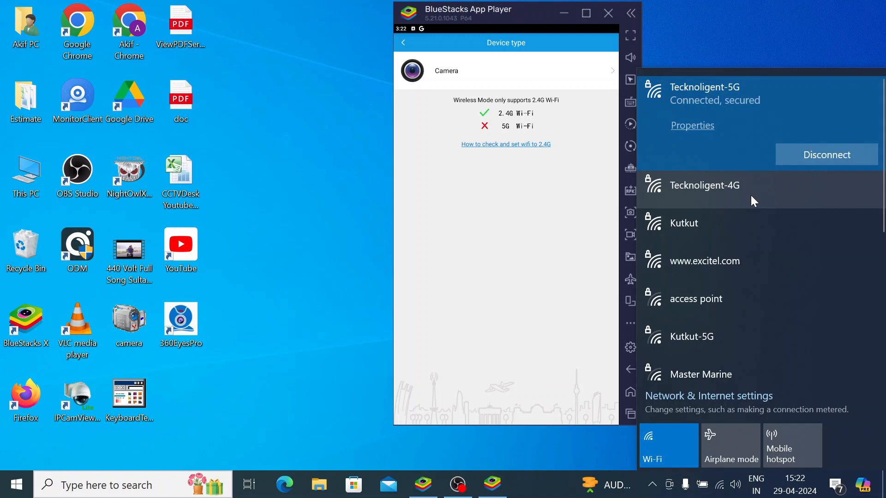
{"action": "left_click", "coordinate": [704, 185]}
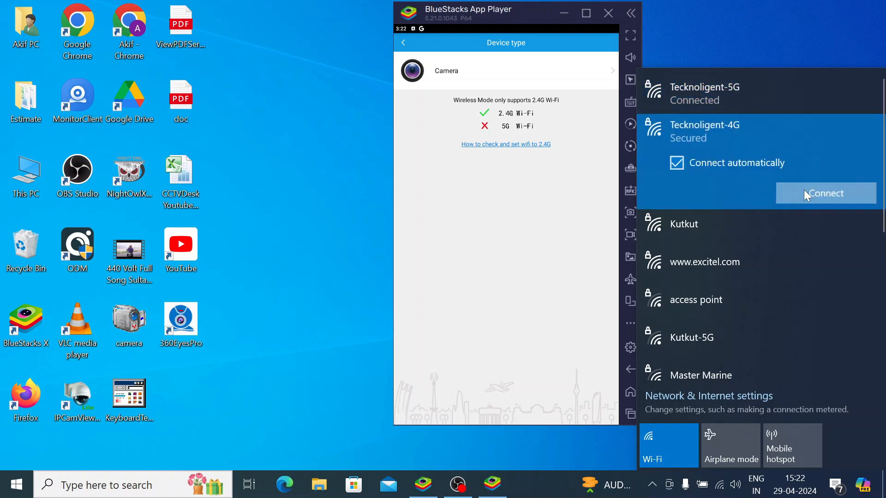
{"action": "left_click", "coordinate": [825, 193]}
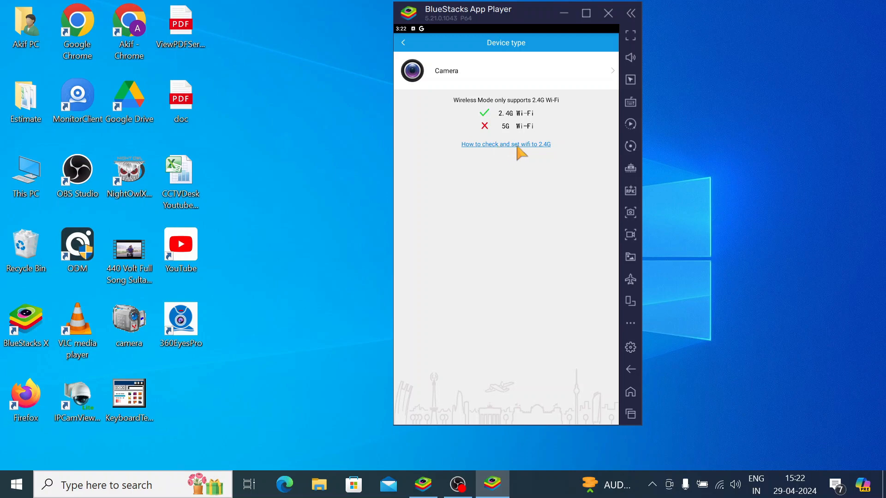
{"action": "mouse_move", "coordinate": [615, 78]}
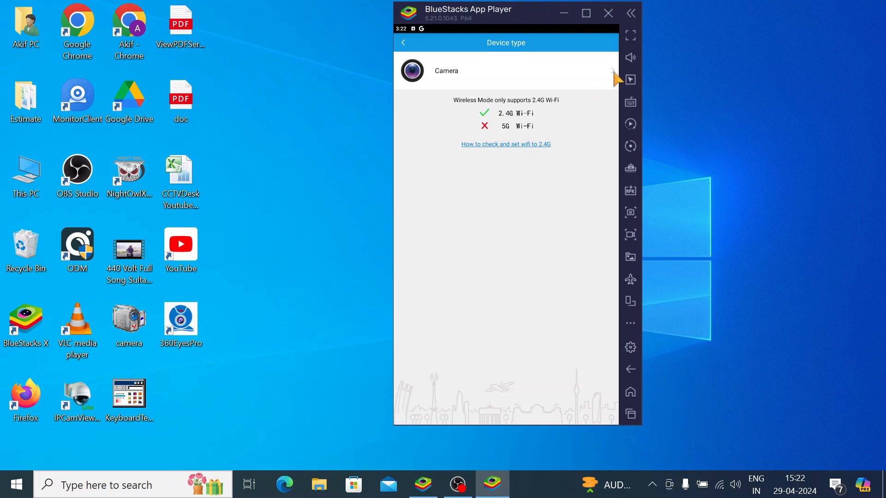
Select Camera on the Device type screen to reach Network Mode.
{"action": "left_click", "coordinate": [446, 70]}
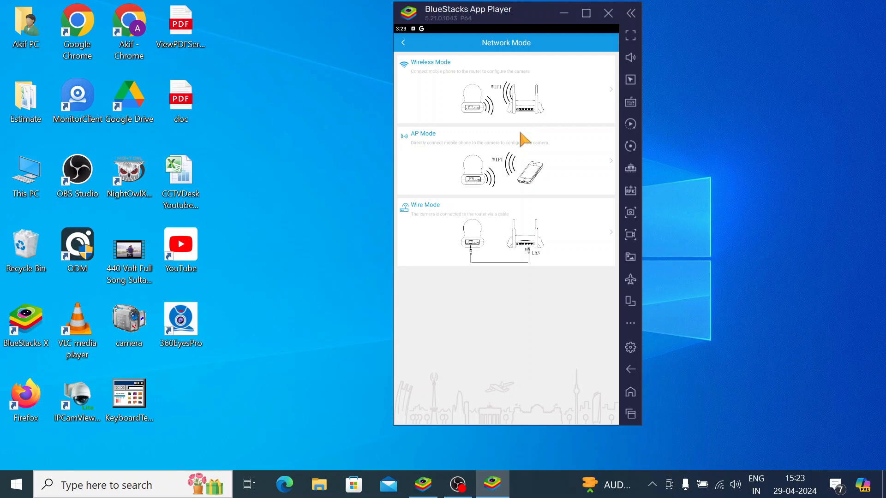
{"action": "mouse_move", "coordinate": [540, 224]}
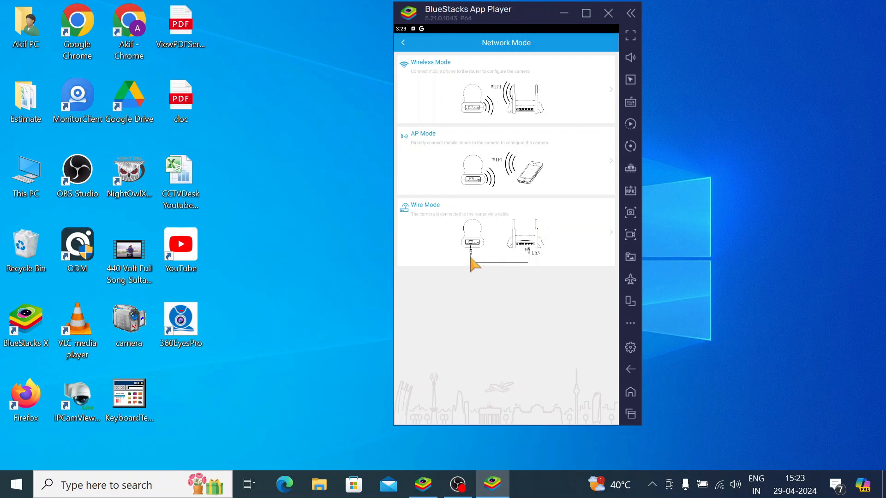
{"action": "mouse_move", "coordinate": [549, 255]}
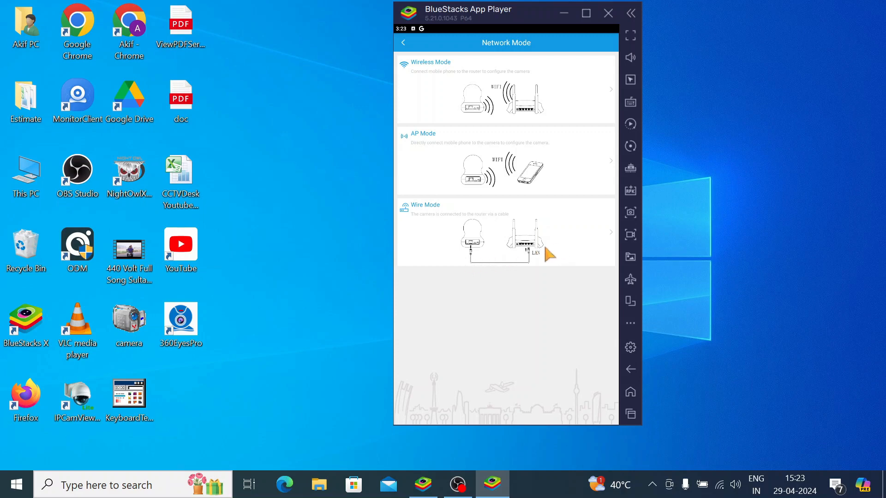
{"action": "mouse_move", "coordinate": [517, 258]}
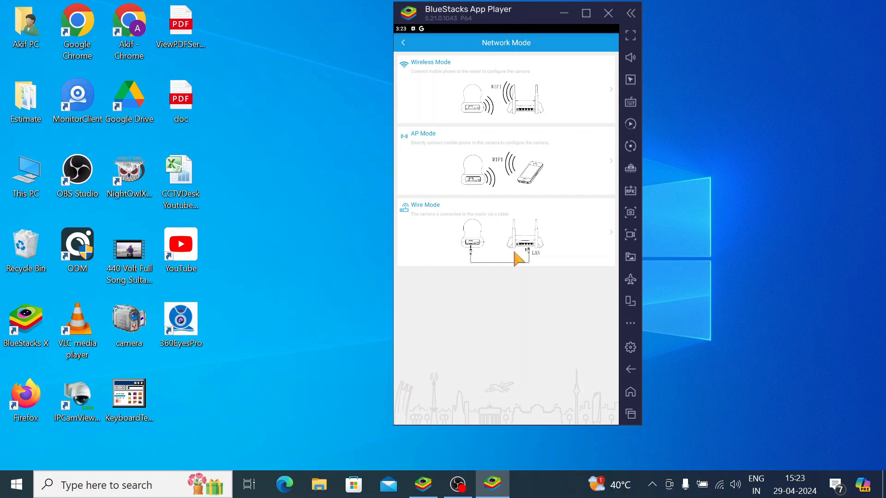
{"action": "mouse_move", "coordinate": [487, 95]}
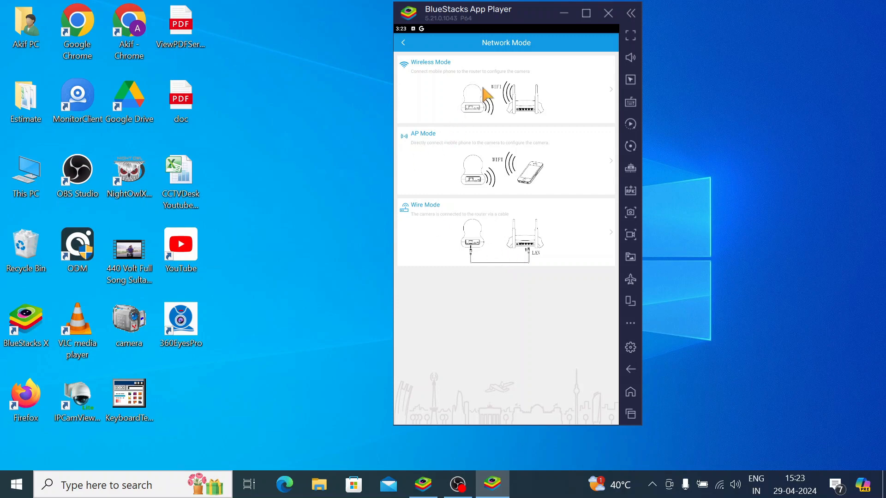
Choose Wireless Mode, acknowledge the Tips dialog, and allow 360Eyes Pro location access.
{"action": "left_click", "coordinate": [505, 90]}
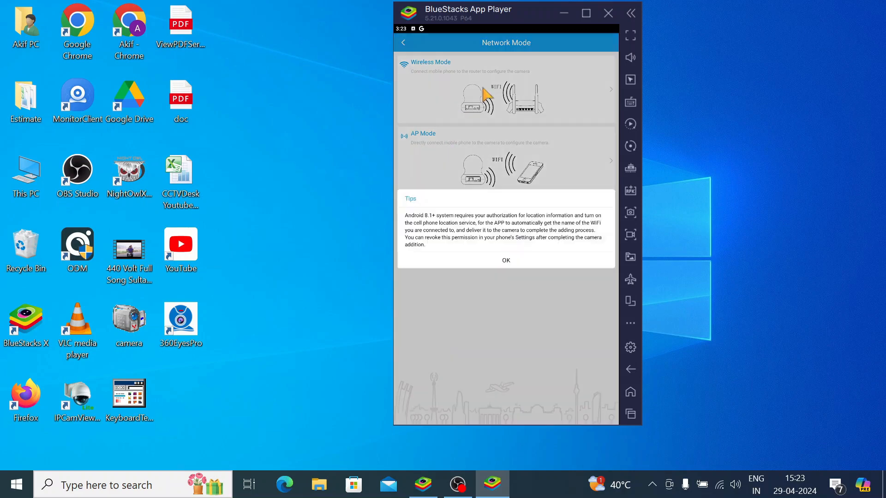
{"action": "left_click", "coordinate": [506, 260]}
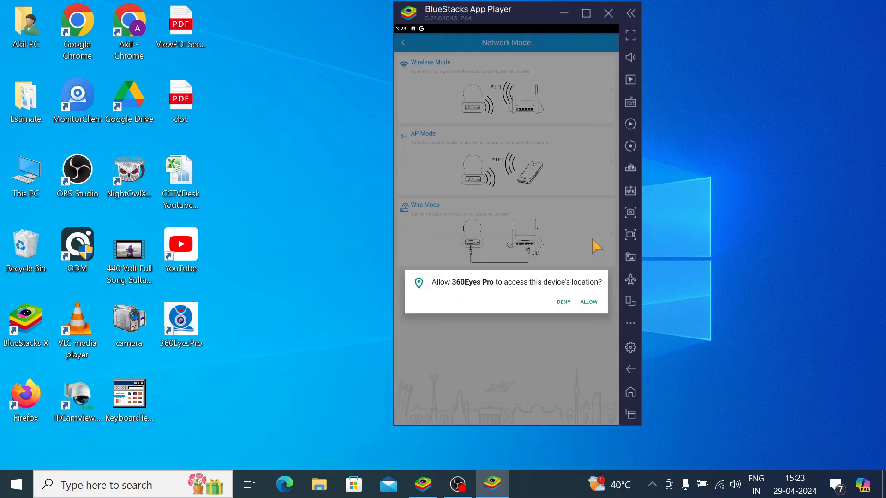
{"action": "left_click", "coordinate": [588, 302]}
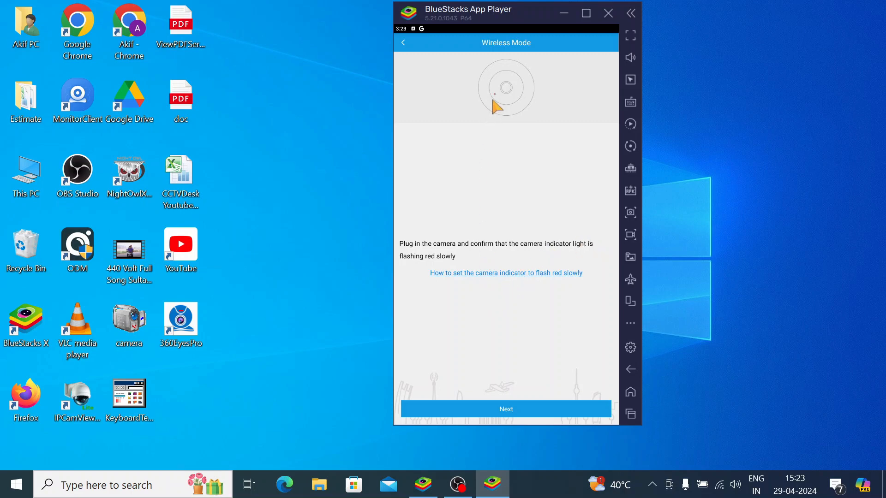
{"action": "mouse_move", "coordinate": [503, 410]}
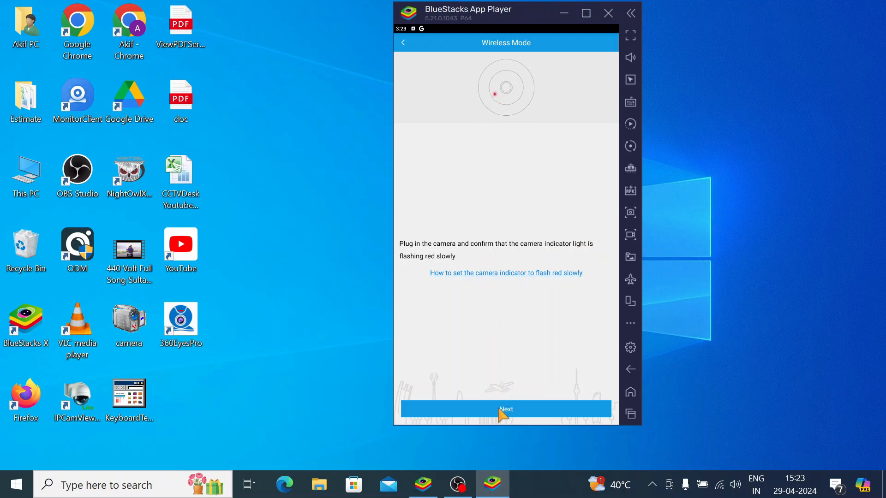
{"action": "left_click", "coordinate": [505, 409]}
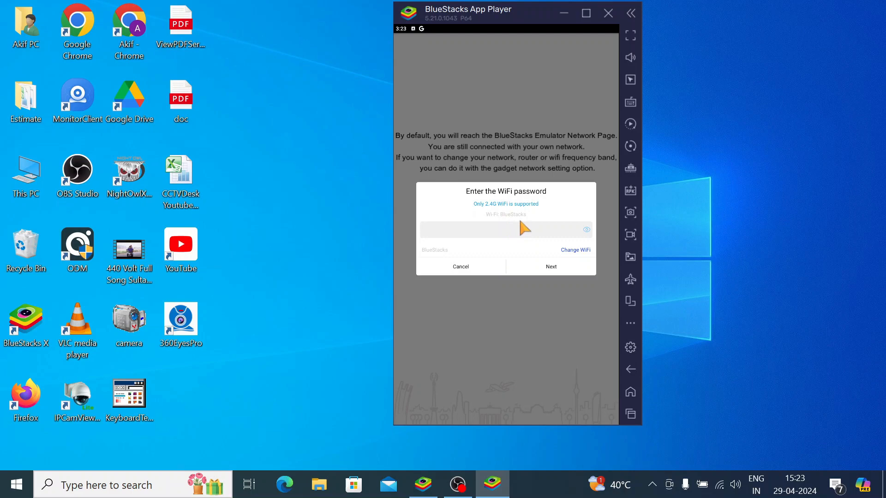
{"action": "mouse_move", "coordinate": [729, 484]}
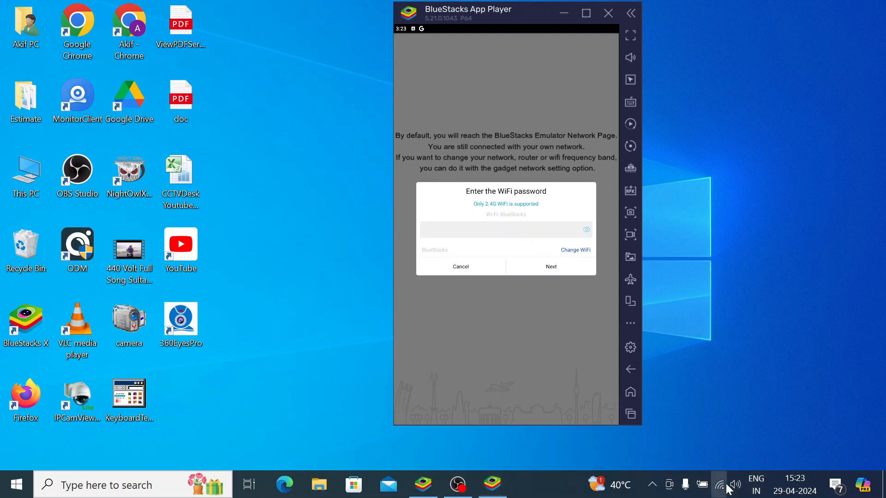
{"action": "left_click", "coordinate": [734, 485]}
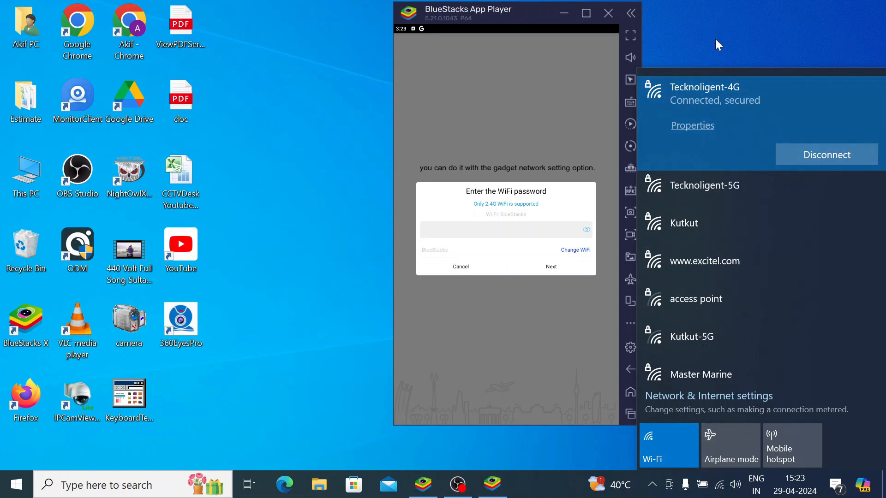
{"action": "left_click", "coordinate": [503, 229]}
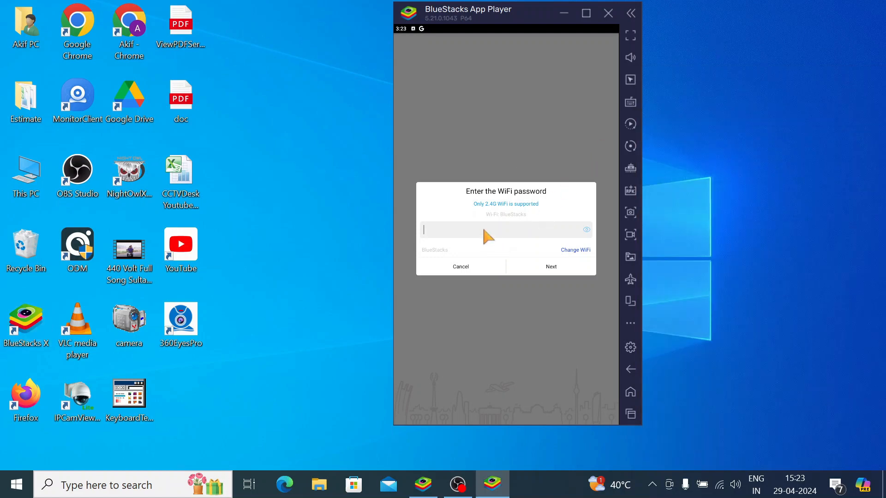
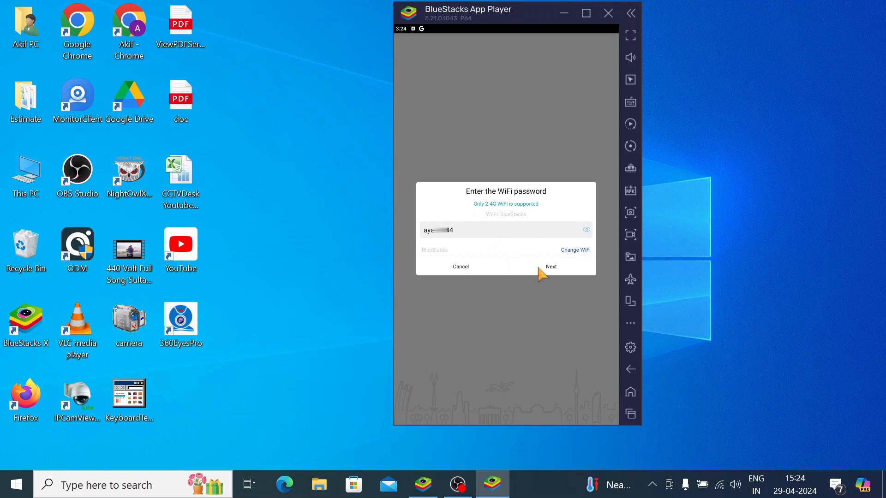
Submit the Wi-Fi password and confirm the camera's 'Ding-dong' chime to finish setup.
{"action": "left_click", "coordinate": [551, 266]}
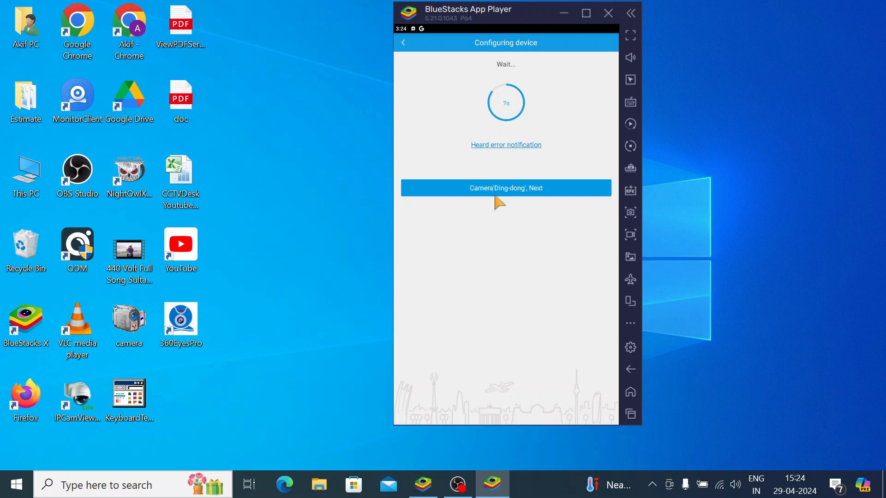
{"action": "left_click", "coordinate": [505, 188]}
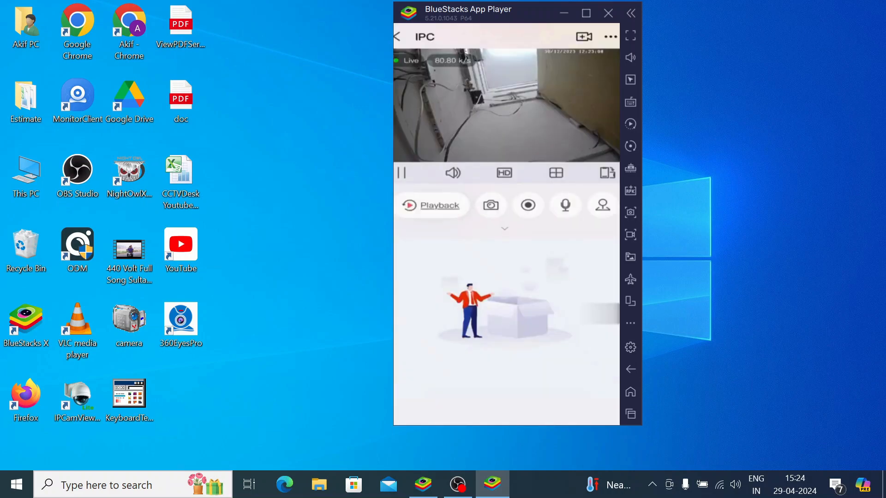